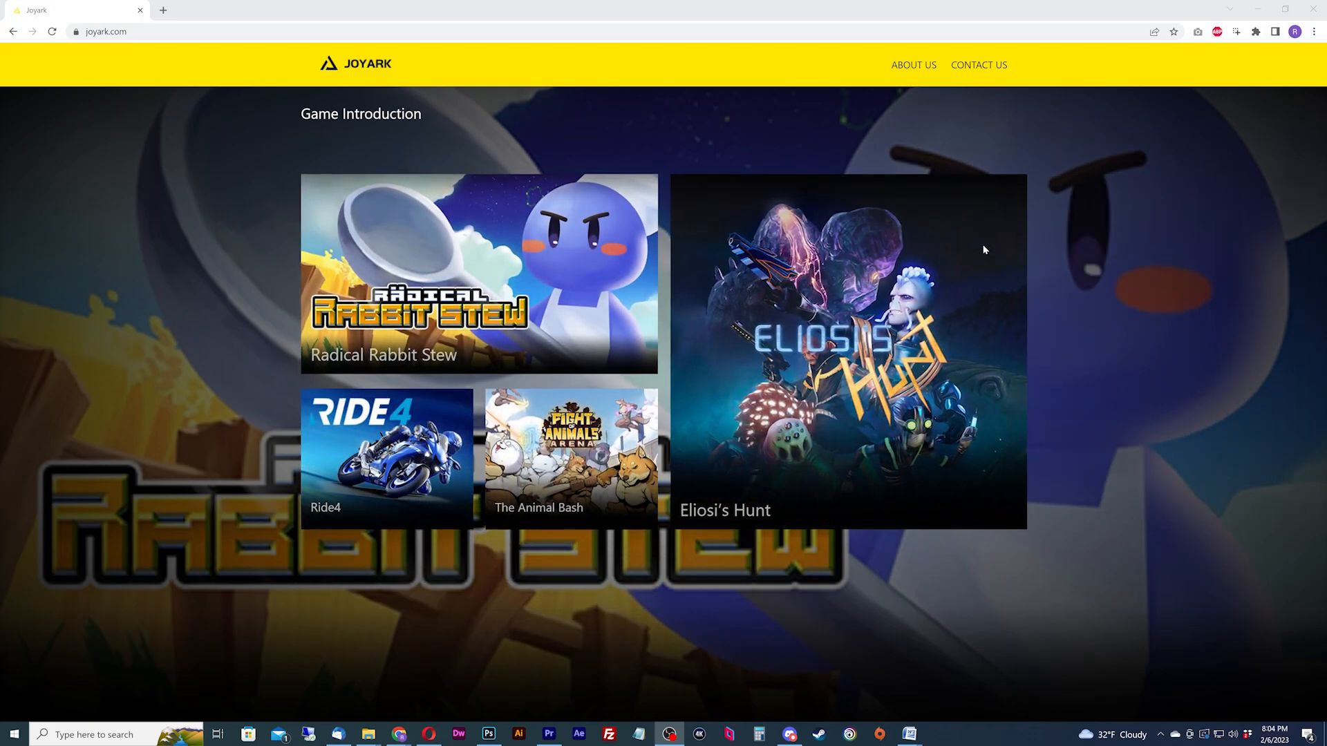
Step: Navigate to the About Us page and dismiss the 'Stay In The Loop' newsletter popup
click(913, 65)
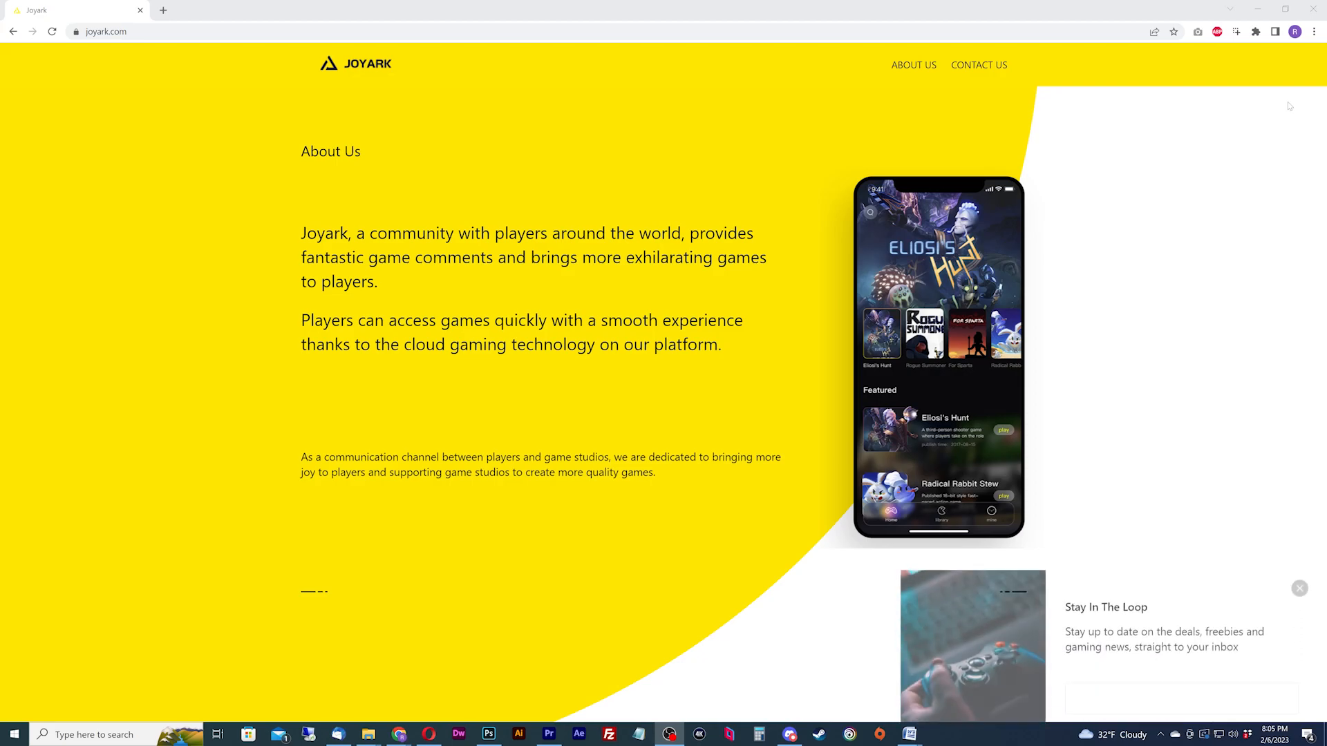
click(1300, 589)
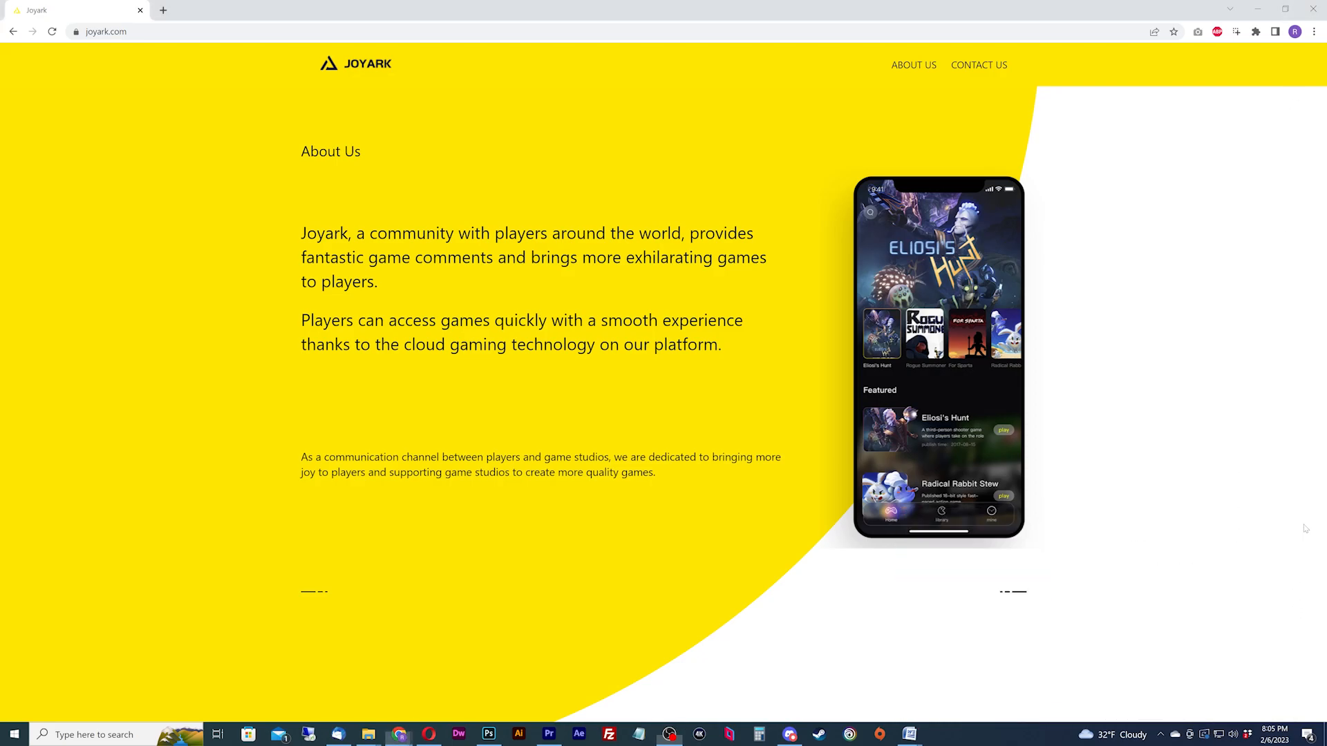
click(1317, 32)
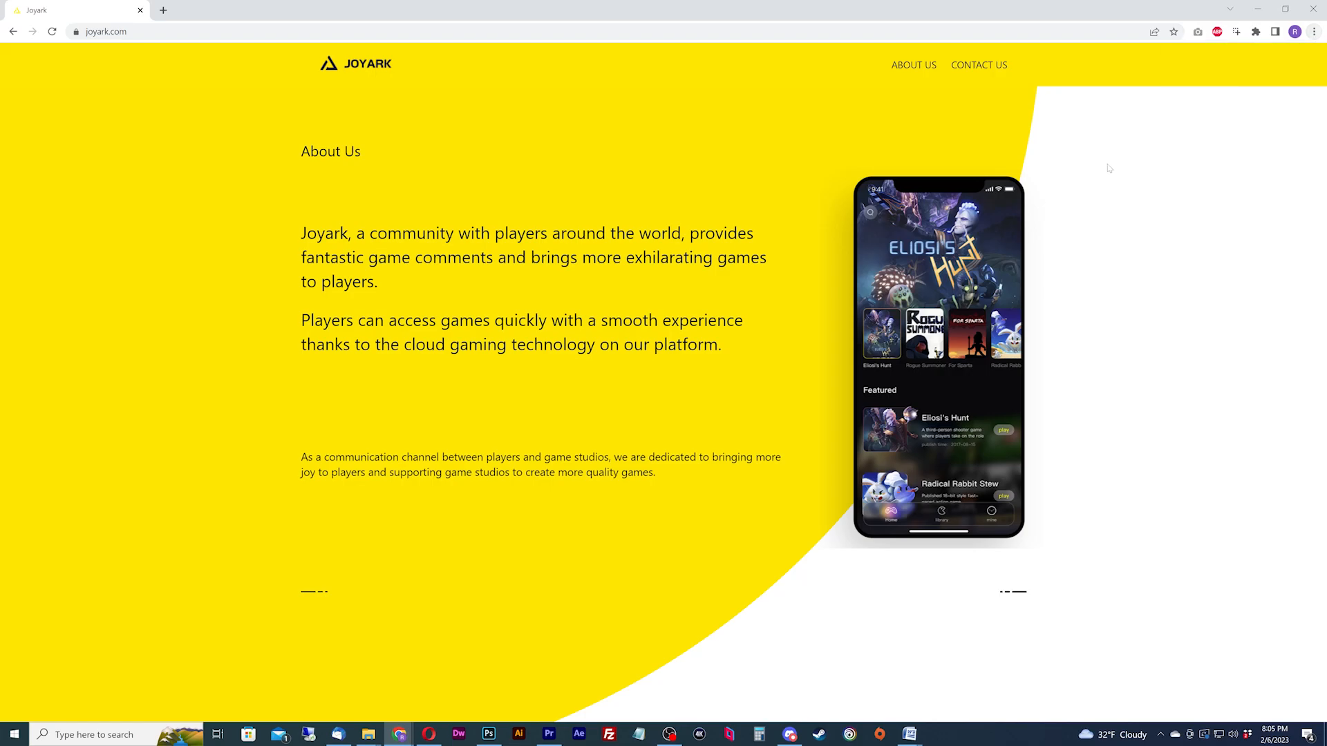
mouse_move(636, 157)
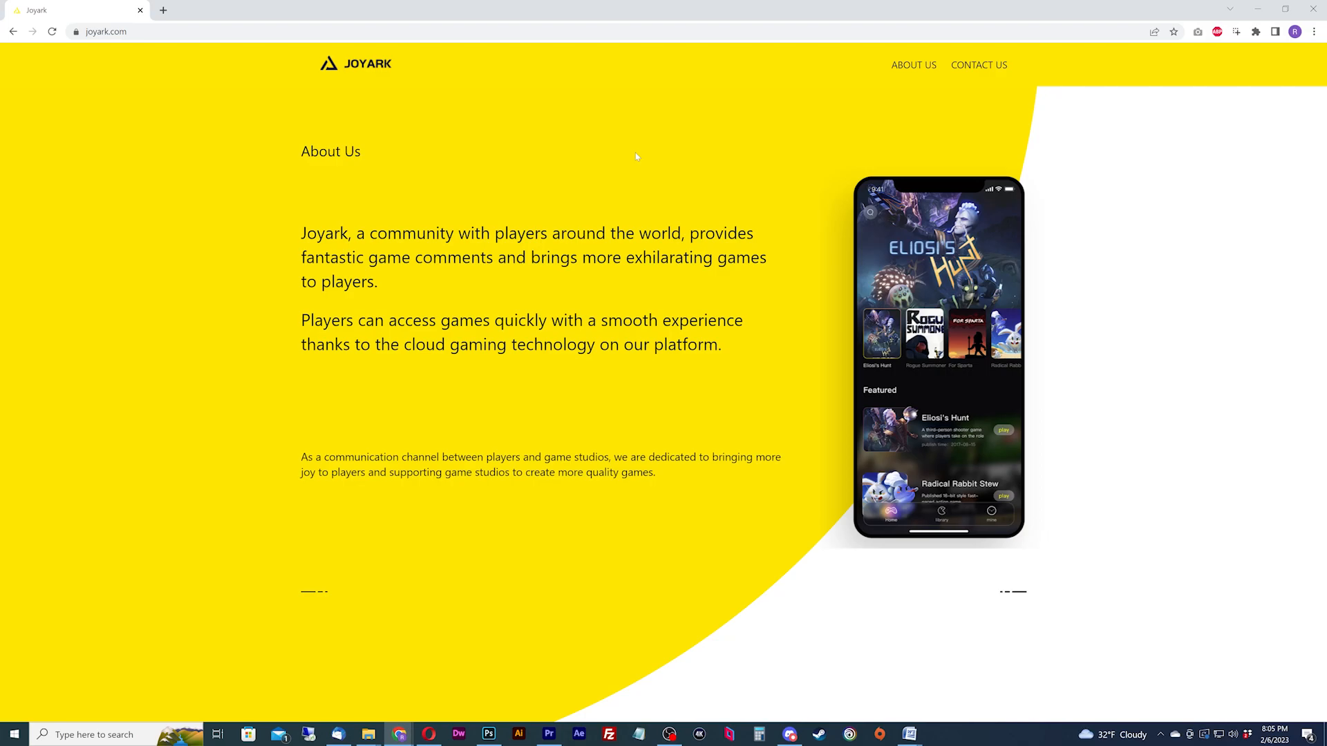
Step: Inspect the page and browse the Console, Elements and Application panels, ending on the app manifest
right_click(658, 157)
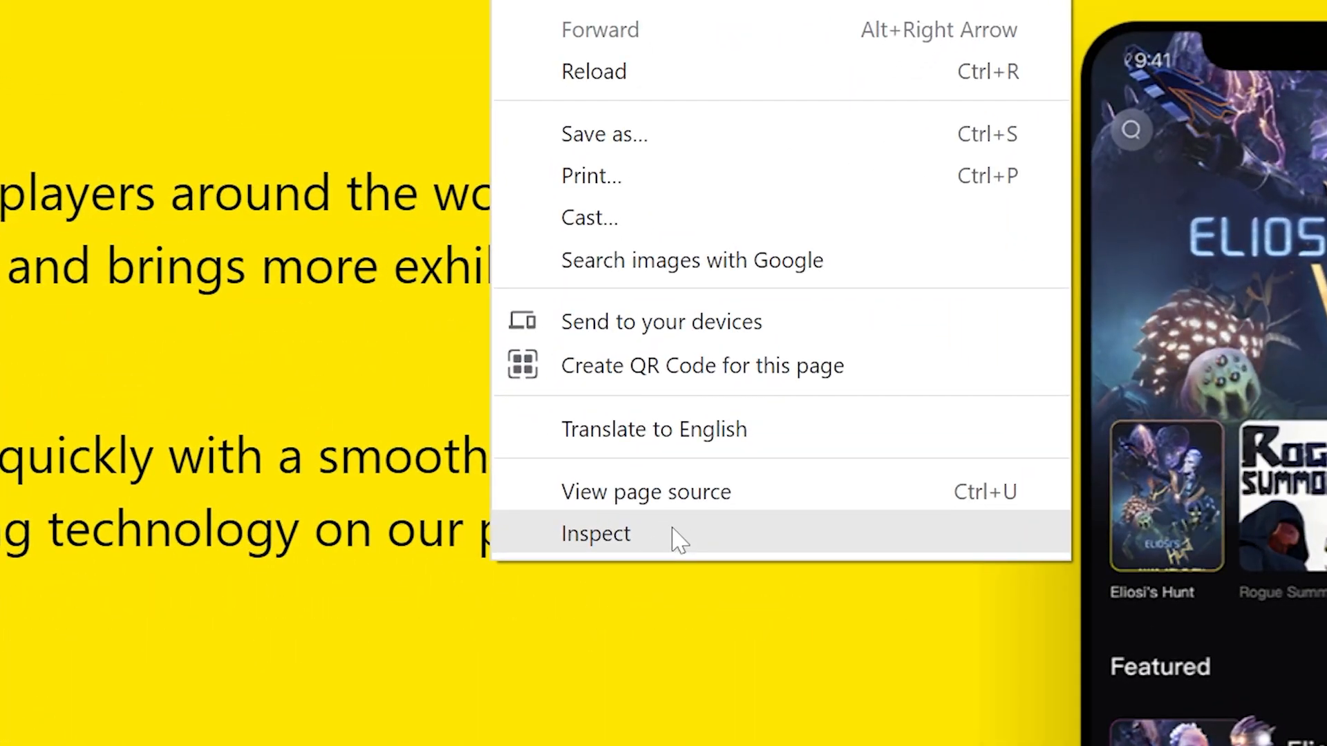
click(594, 534)
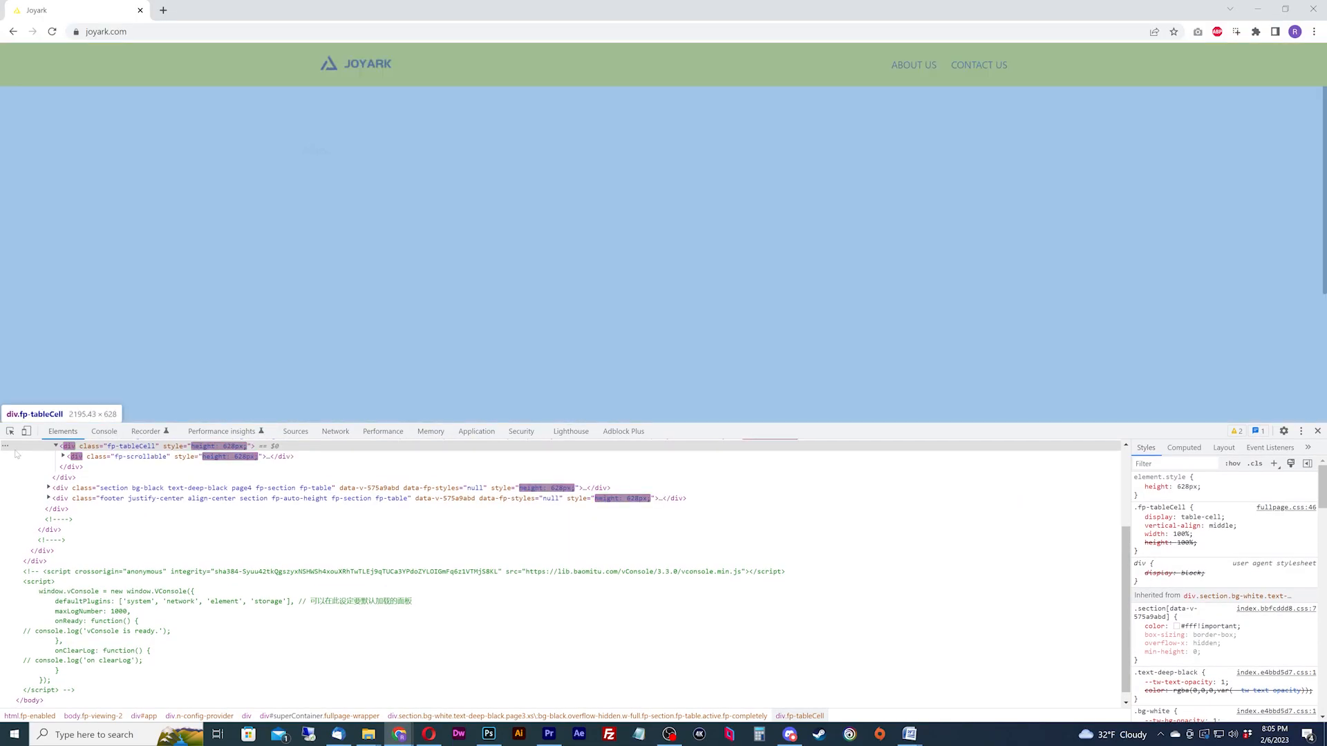
click(103, 431)
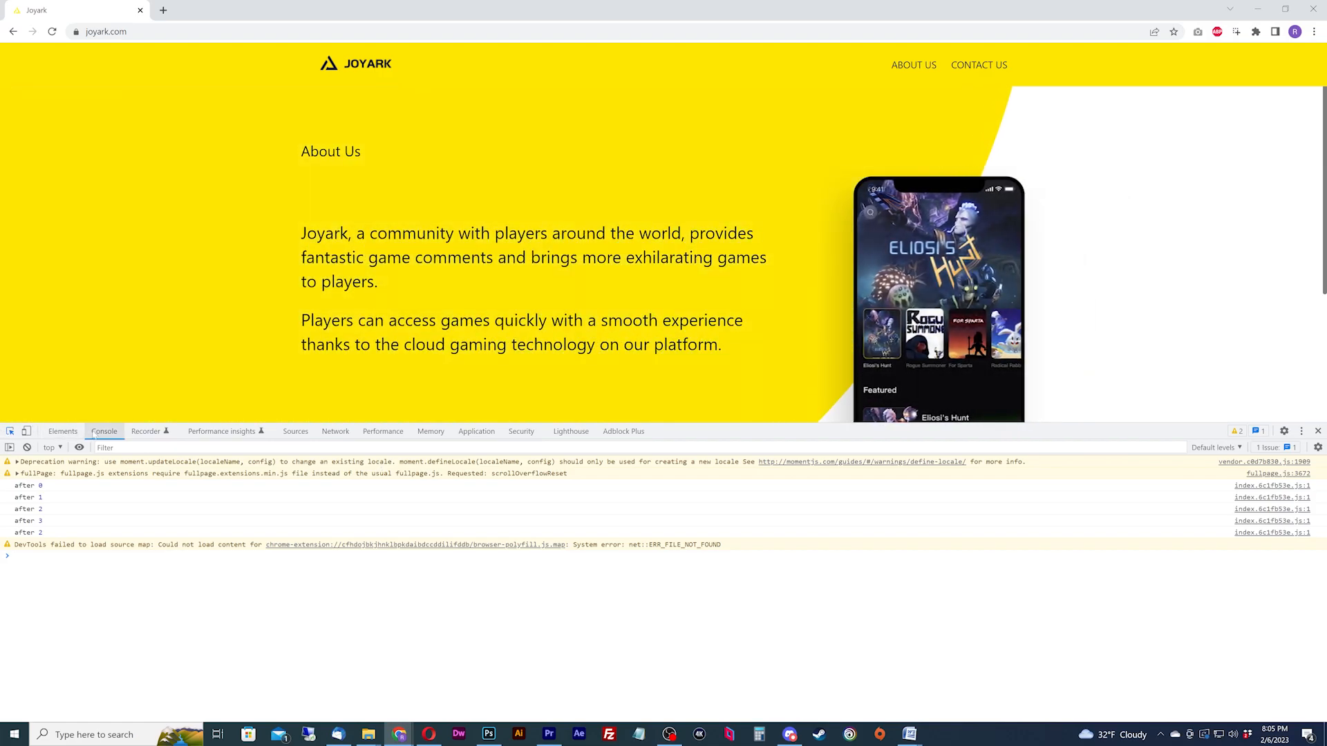
click(63, 431)
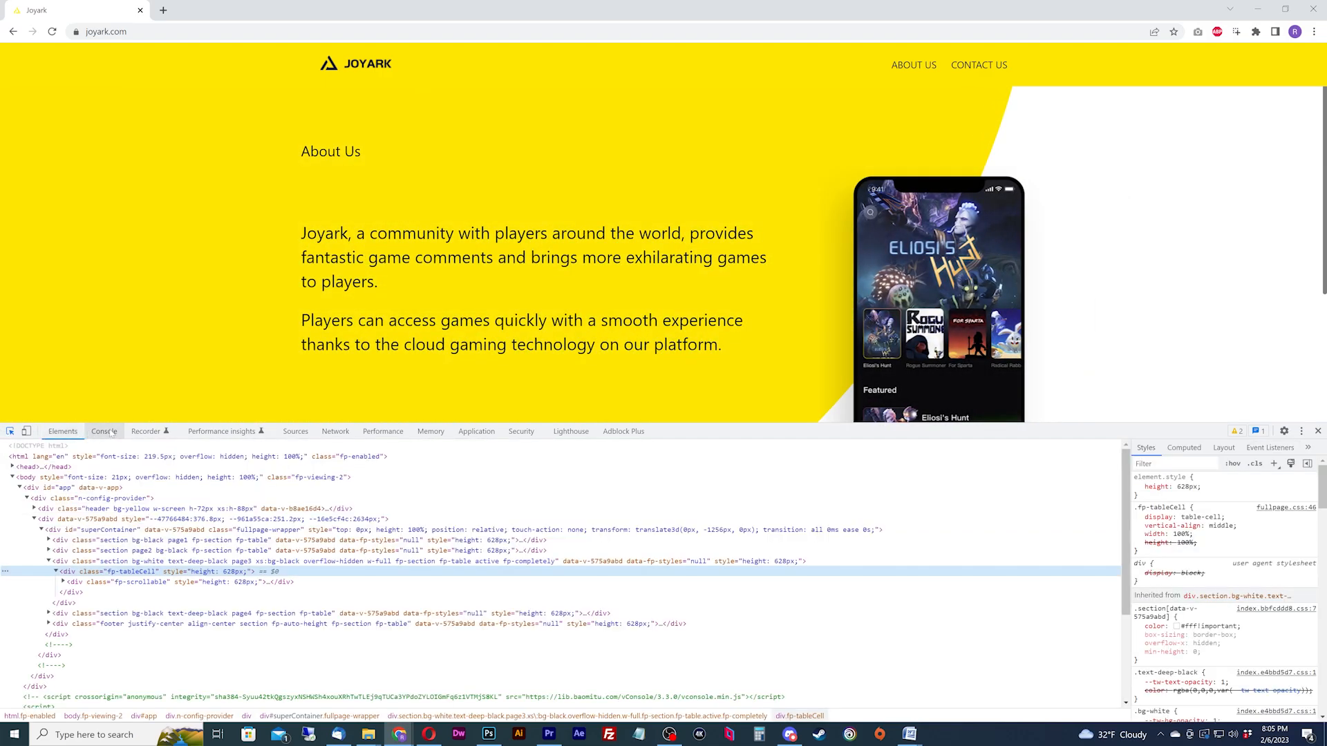
click(476, 432)
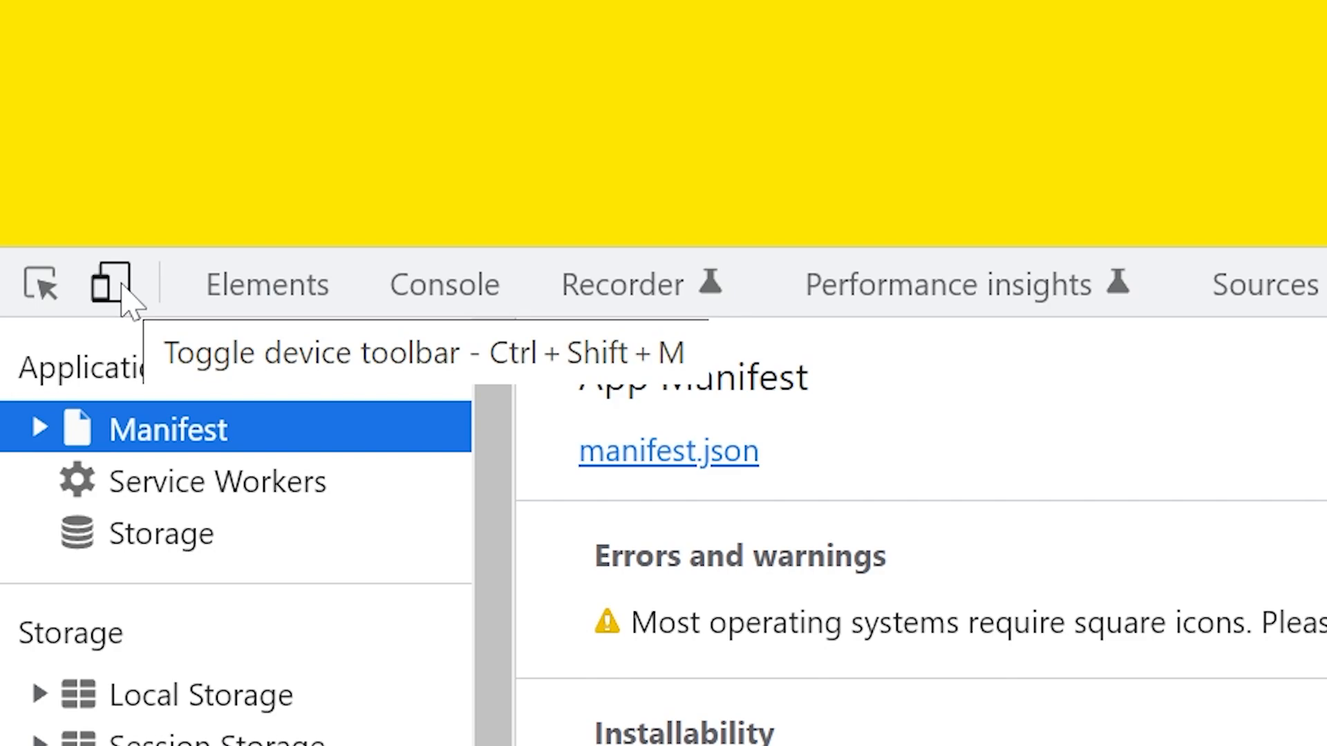
Step: Emulate an iPhone SE screen and enter the game portal via play now
click(108, 283)
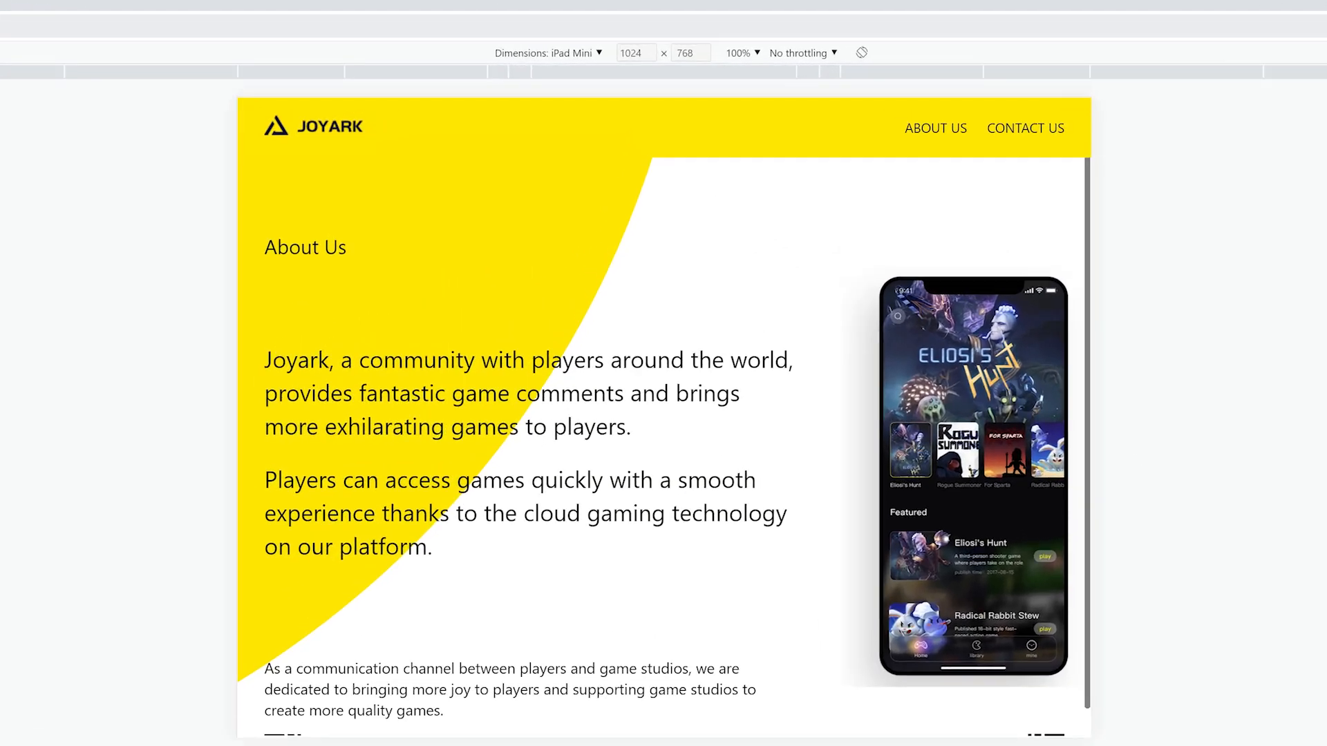
click(598, 52)
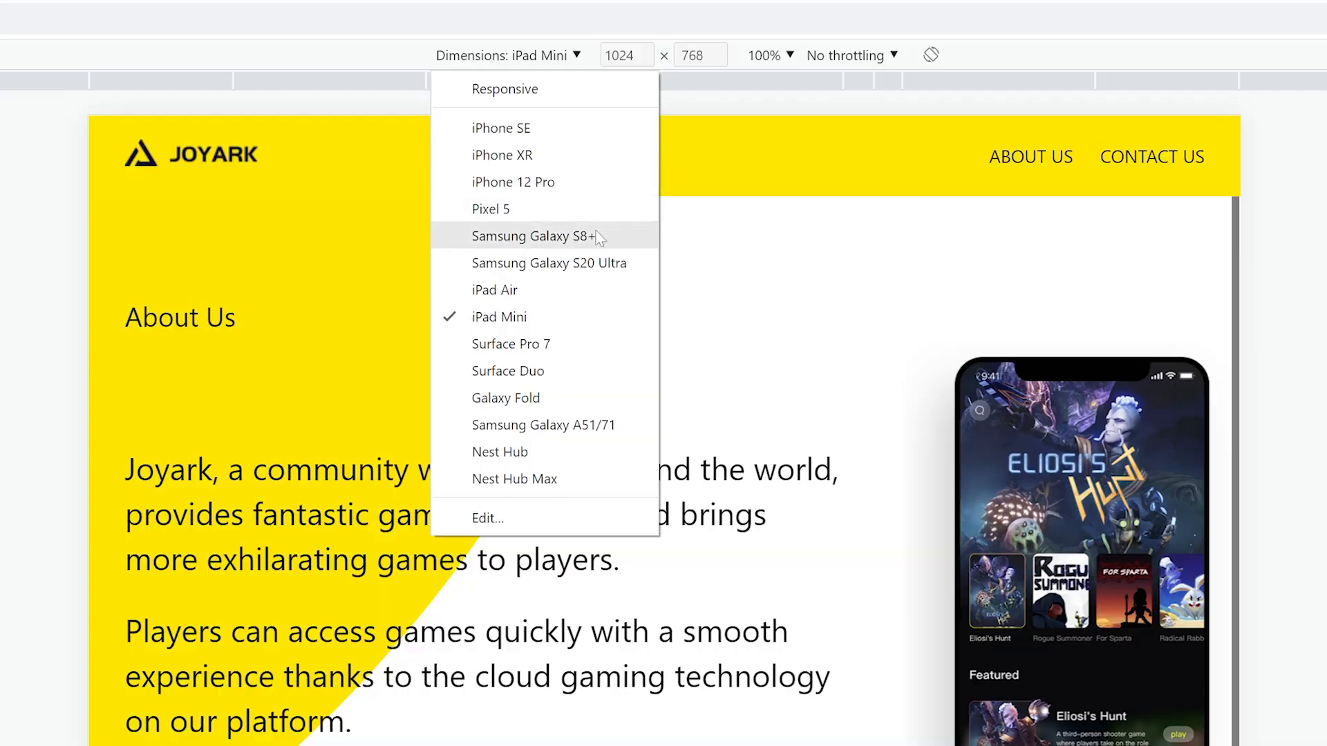
click(501, 127)
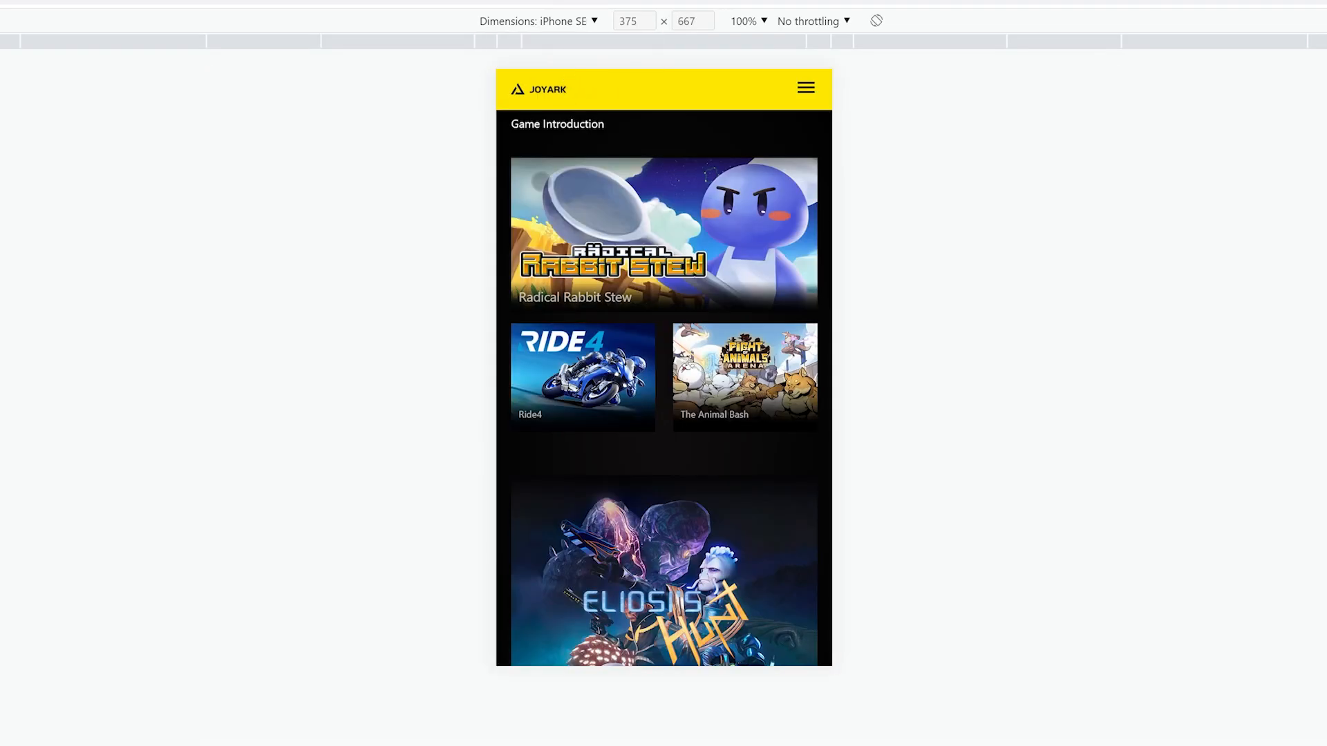
scroll(up, 3)
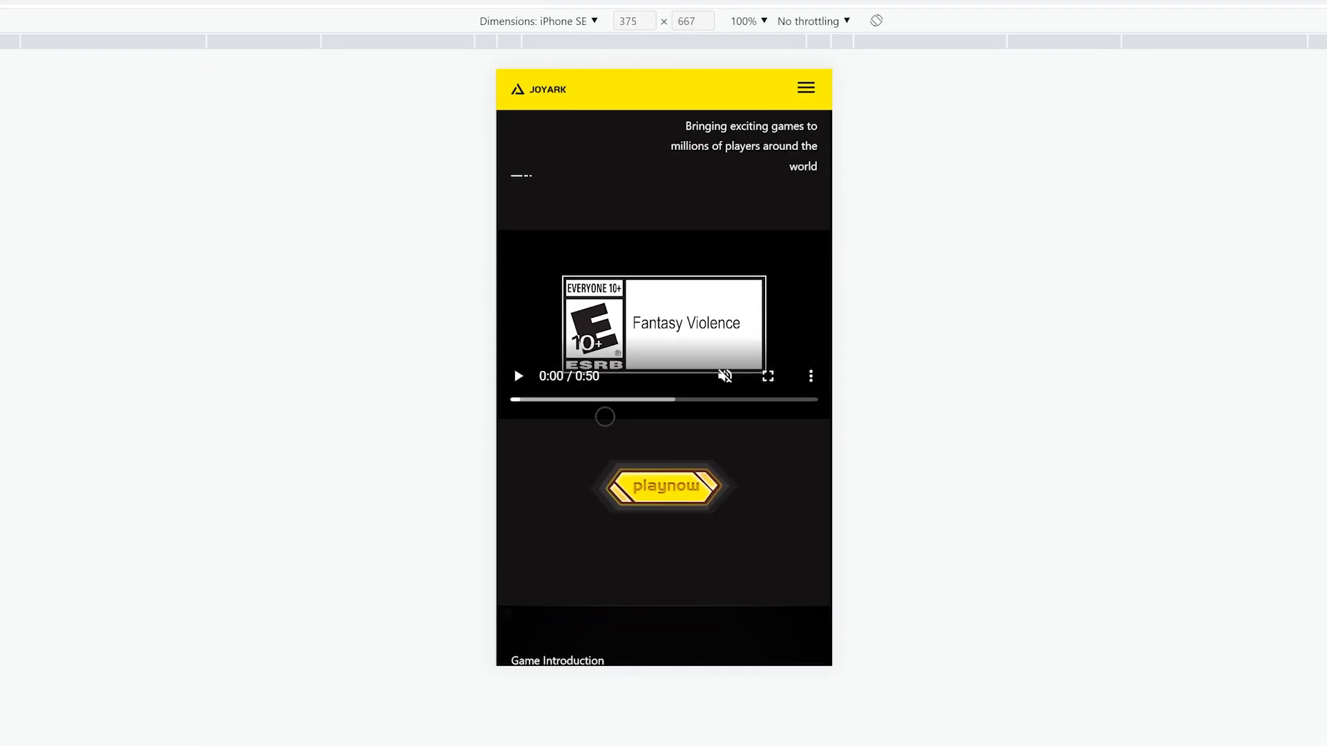
click(665, 485)
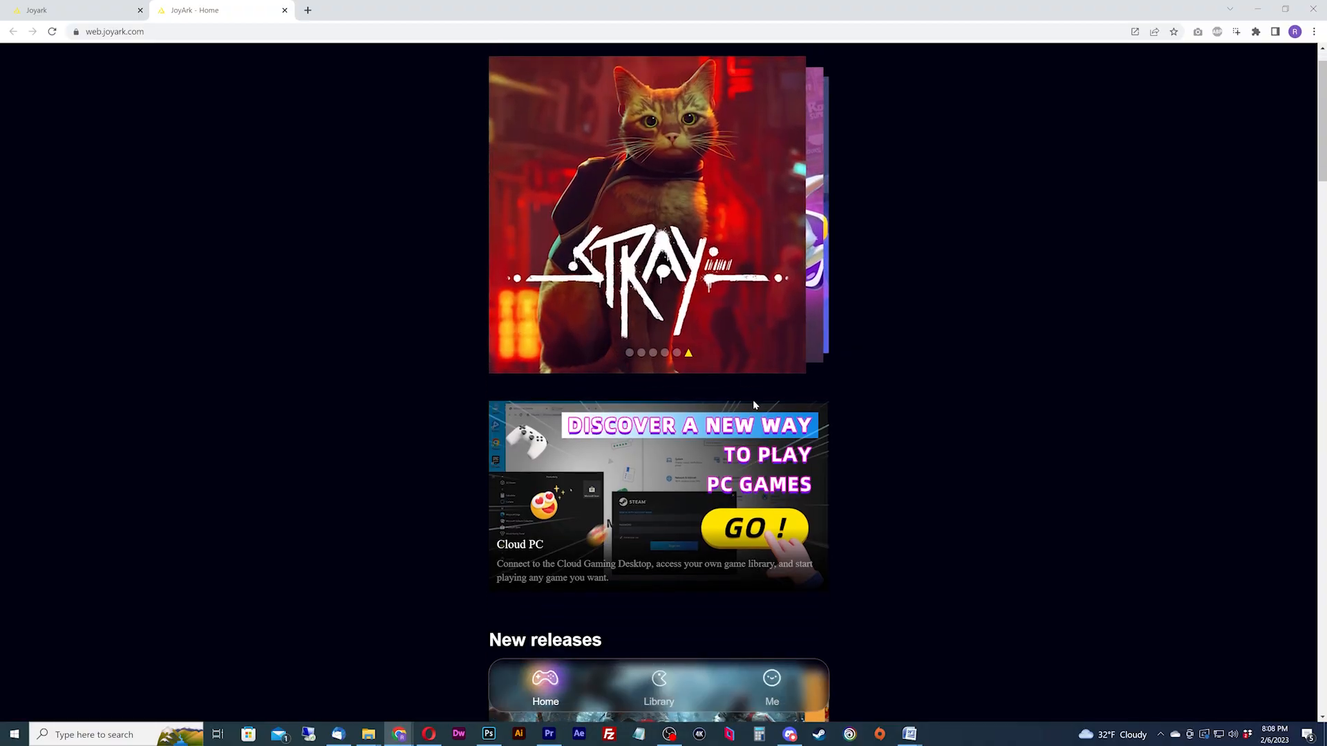
Step: Scroll through the portal's home listings and open the Cloud PC game's details page
scroll(down, 3)
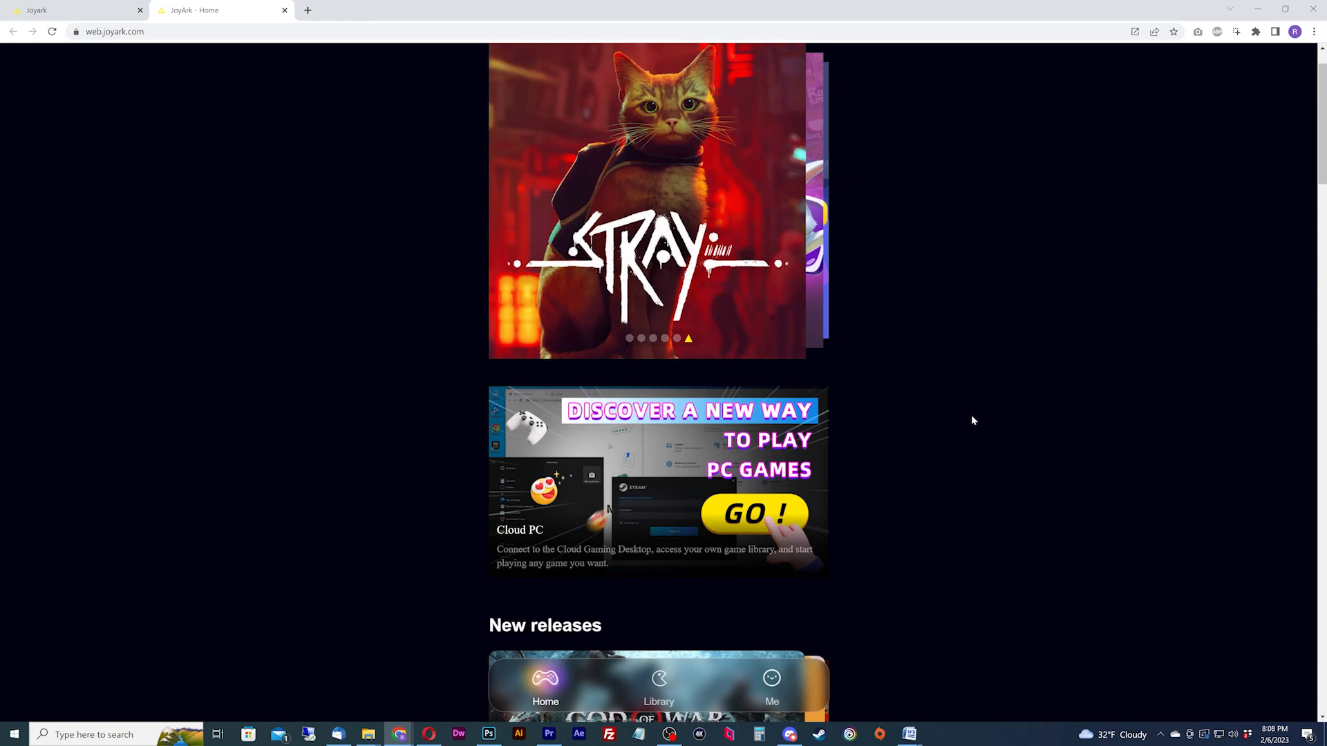
mouse_move(968, 387)
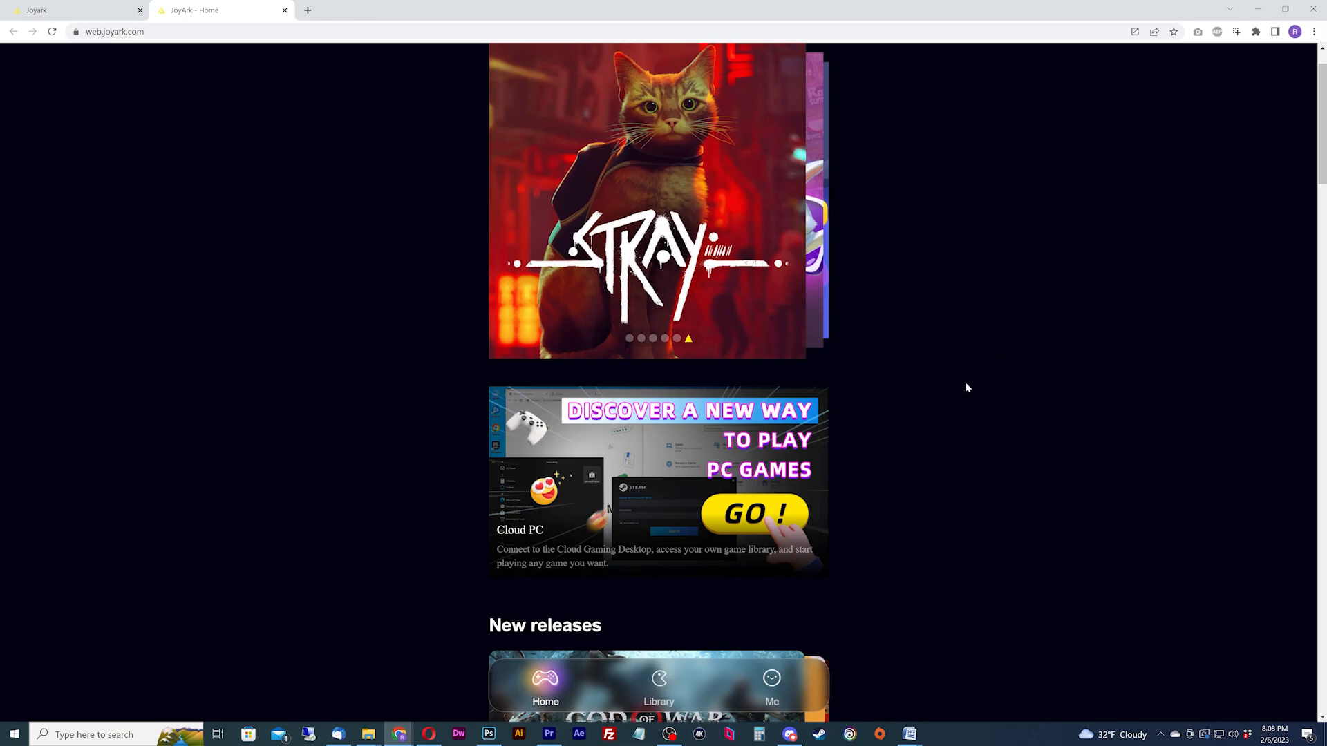
scroll(down, 3)
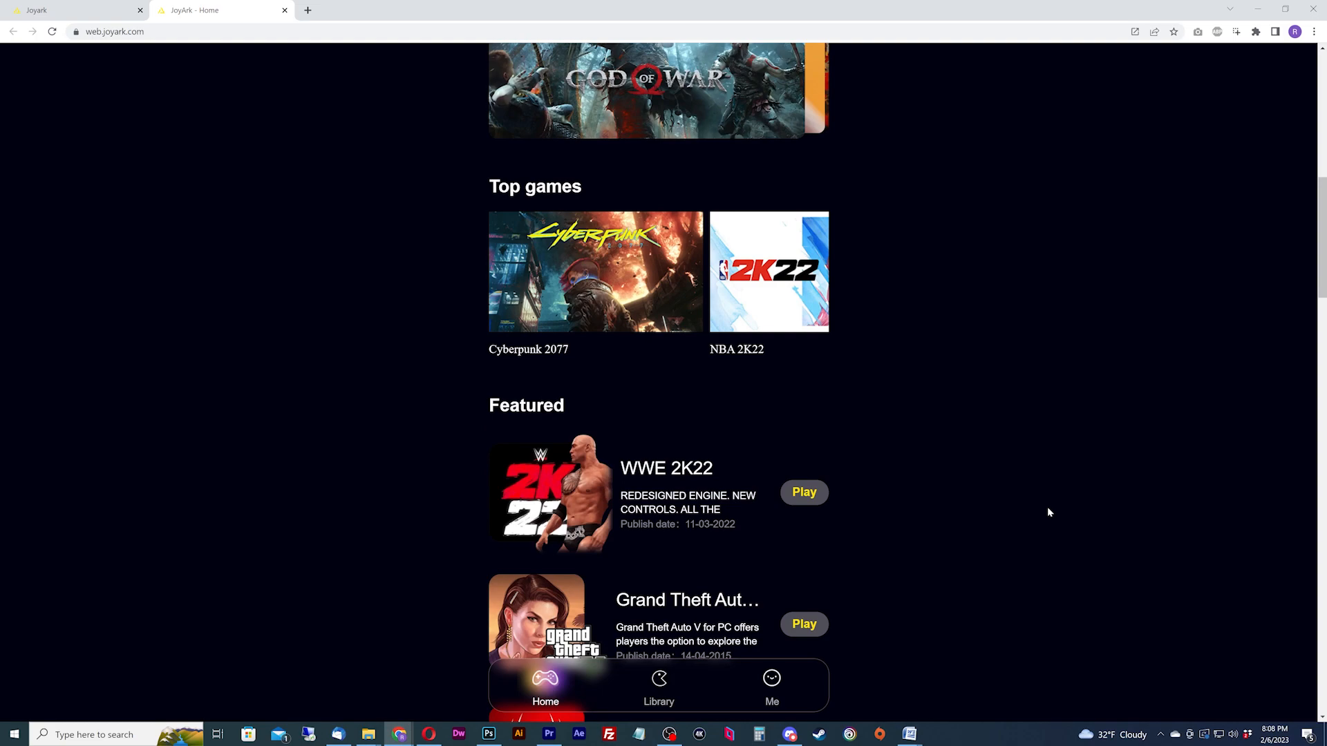
scroll(up, 3)
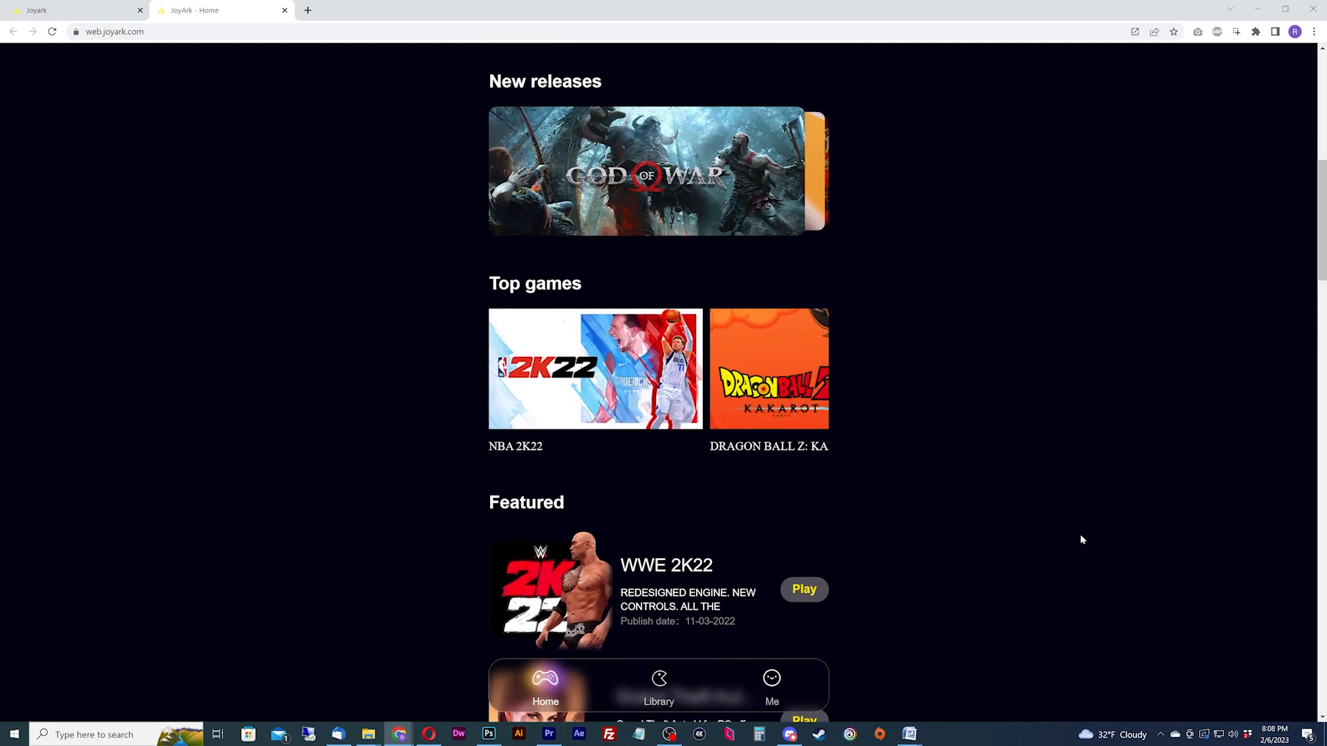
click(802, 589)
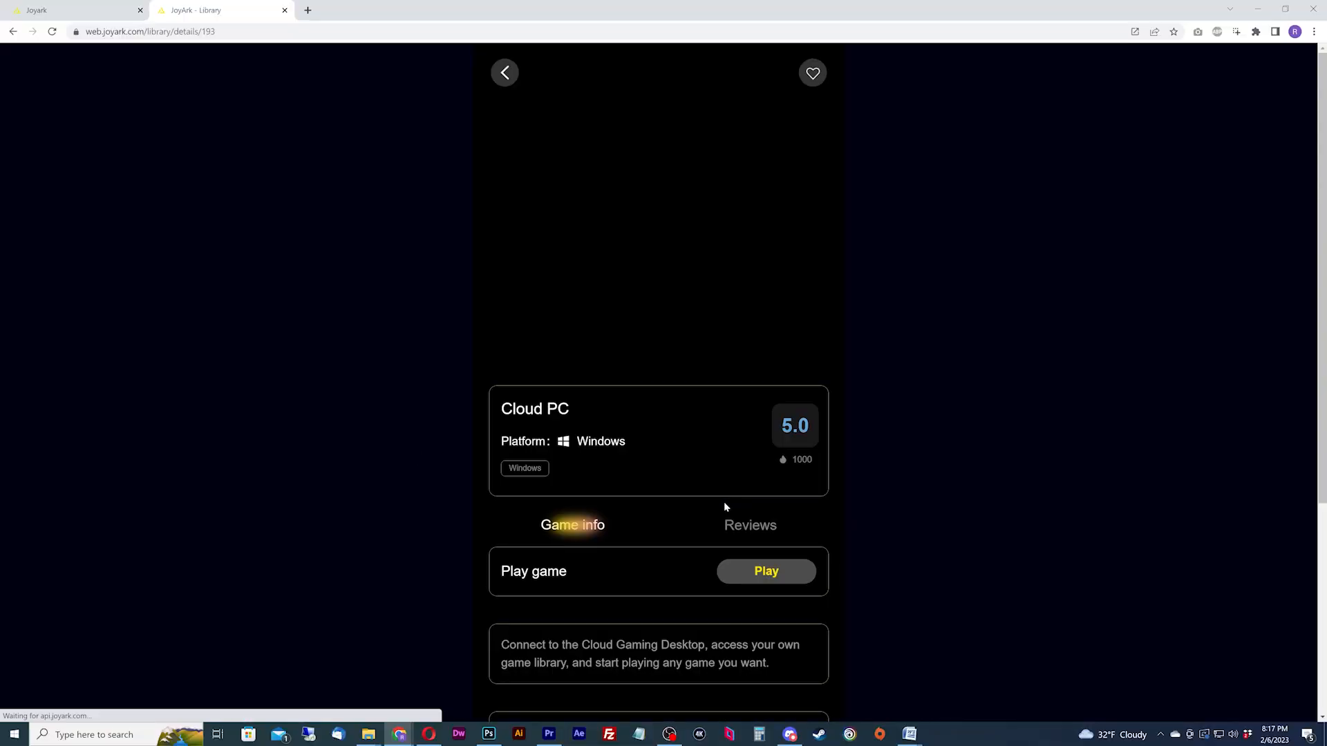
Step: Launch Cloud PC from its details page with the Play button
scroll(down, 3)
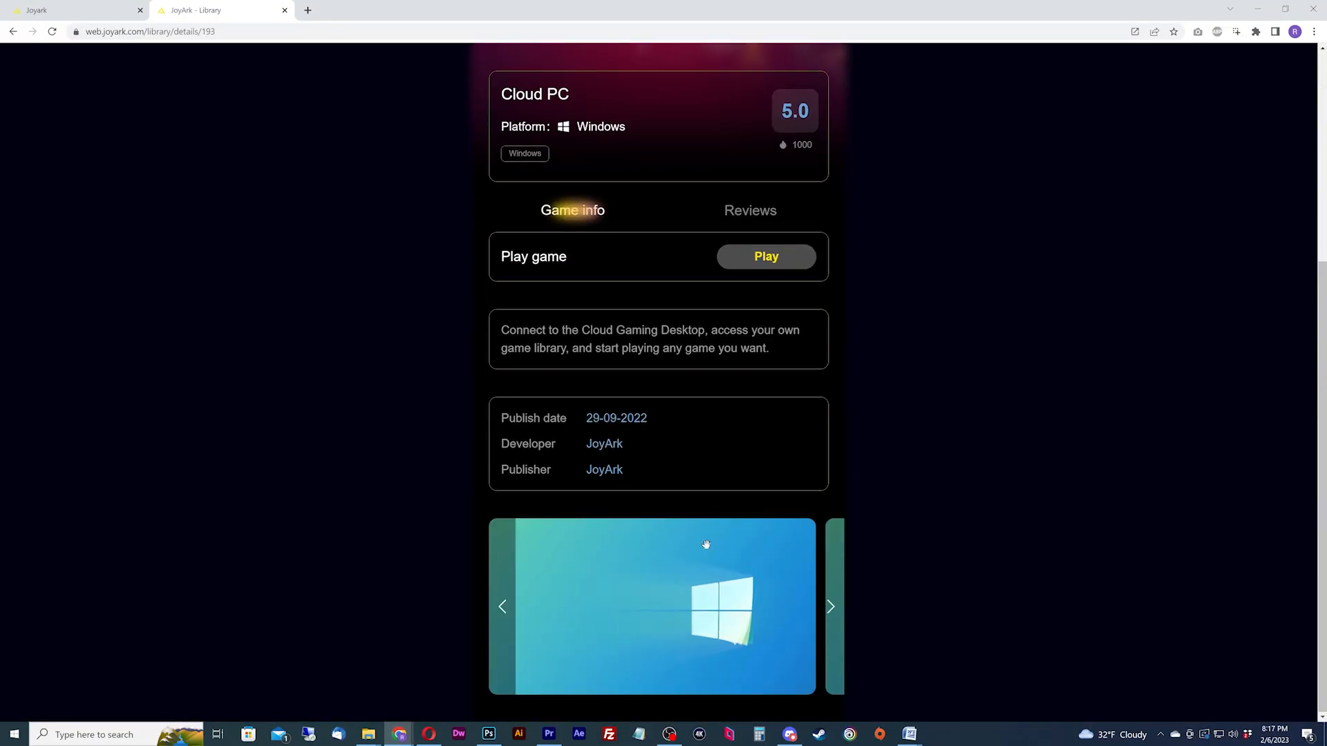
scroll(up, 3)
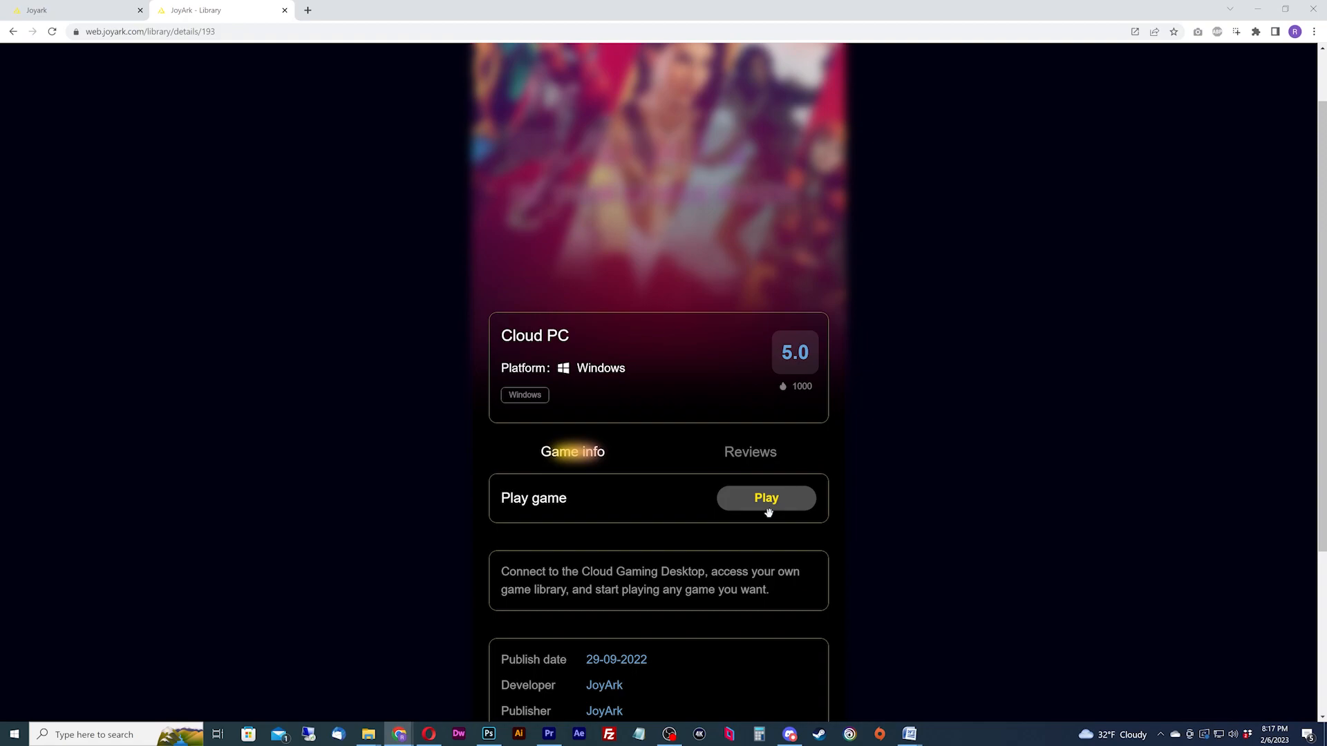
click(764, 498)
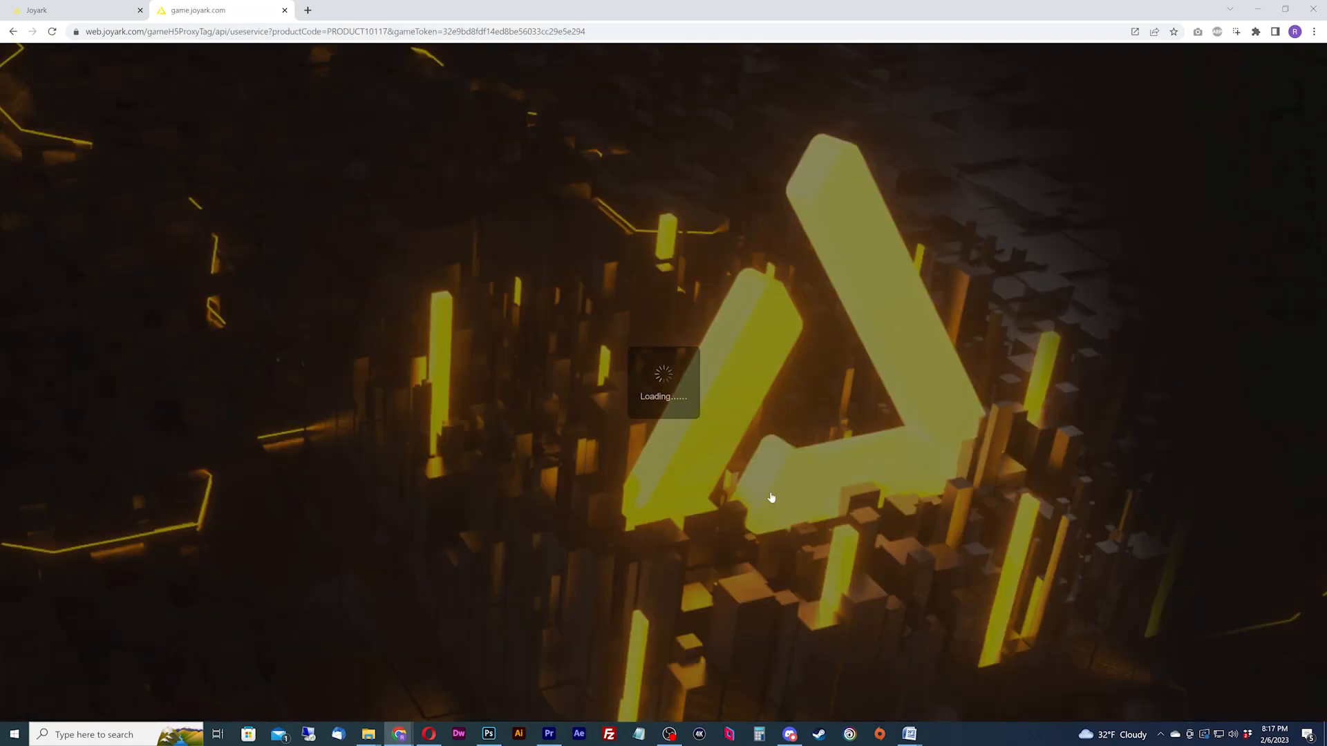